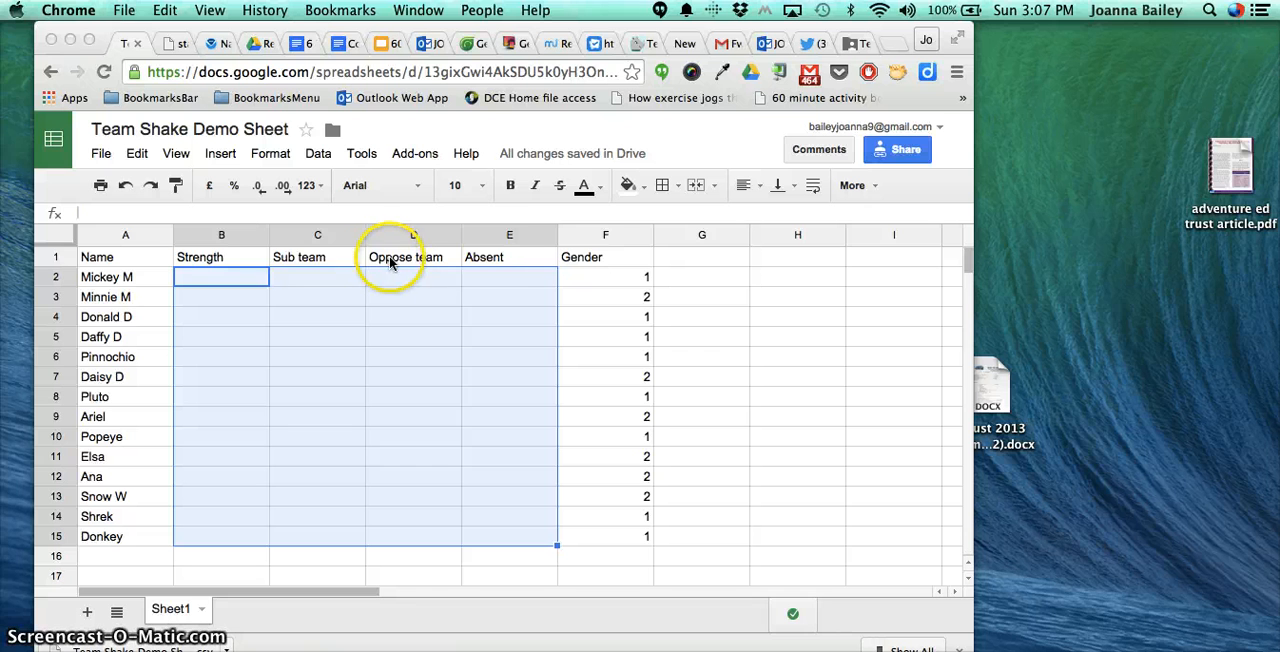
mouse_move(571, 264)
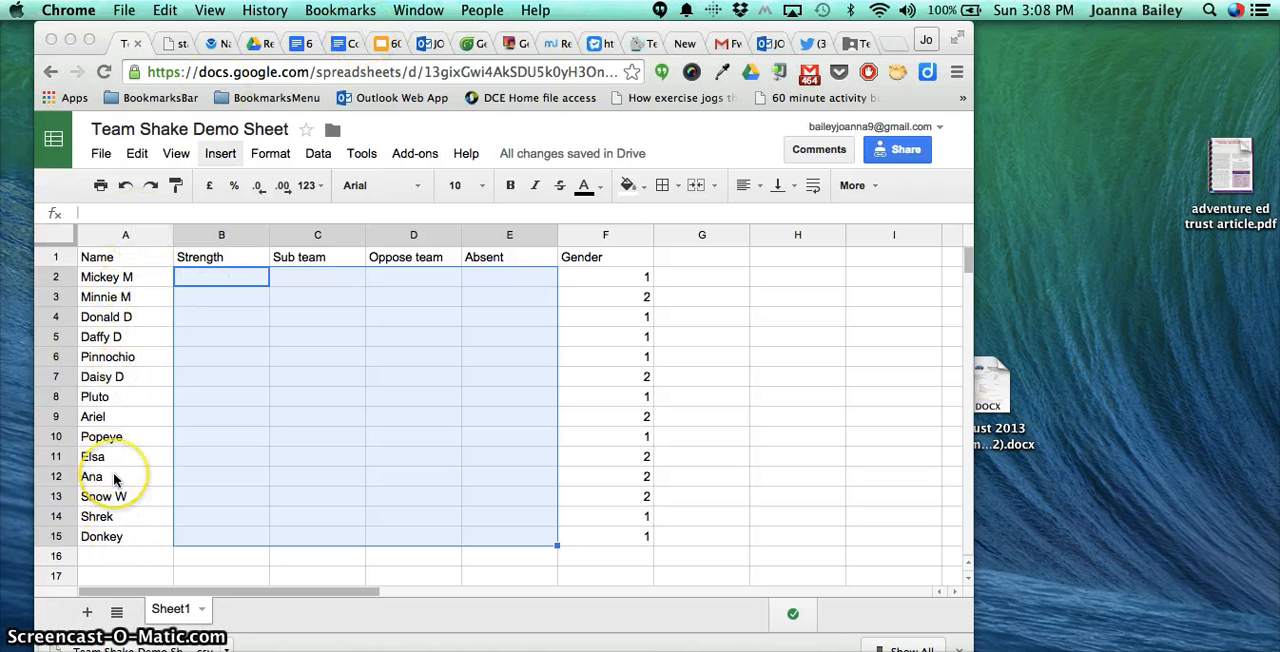
mouse_move(348, 382)
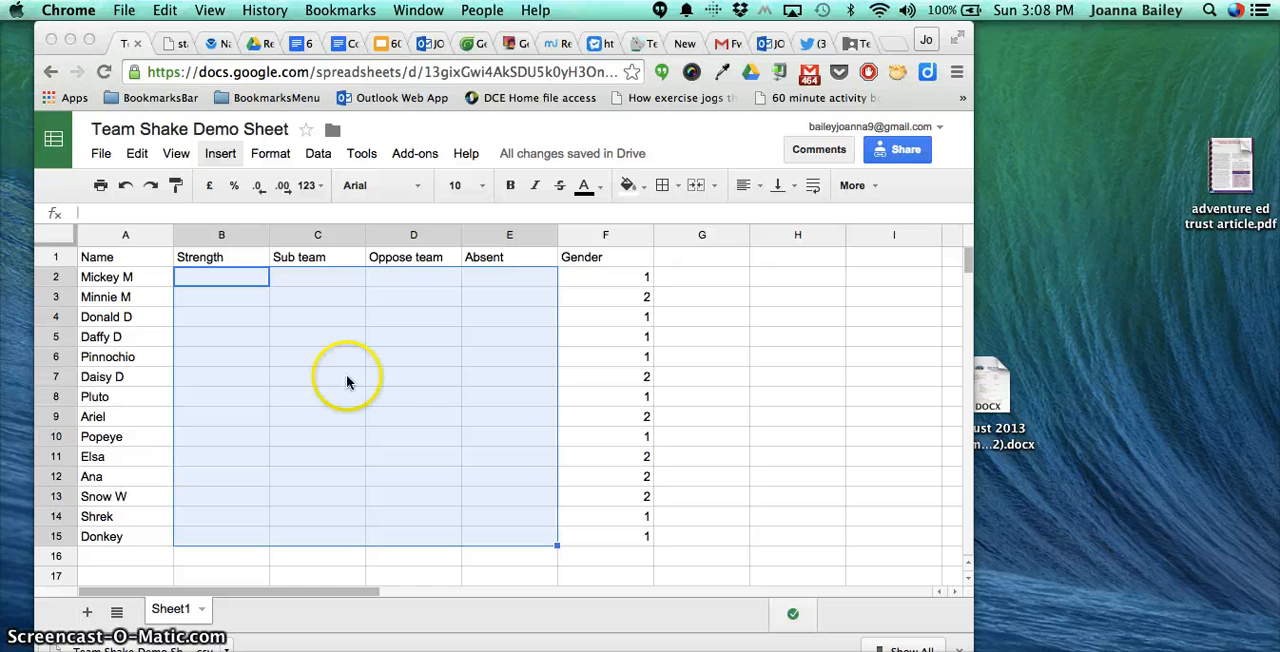
mouse_move(628, 278)
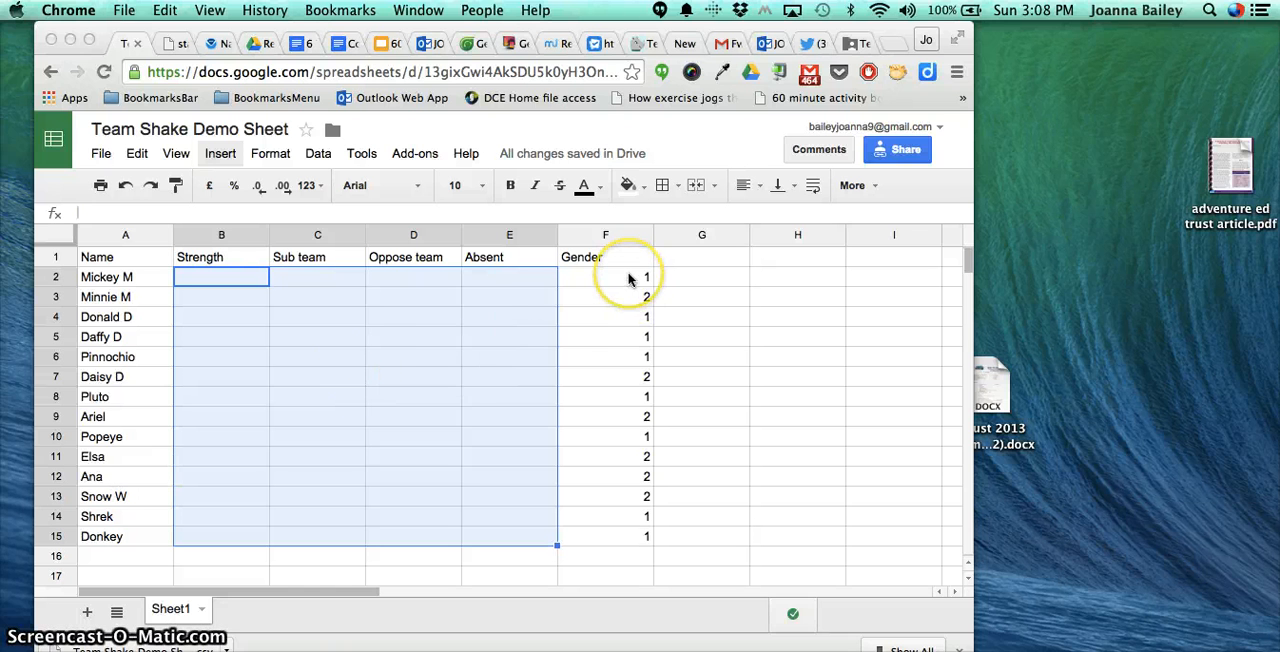
mouse_move(634, 291)
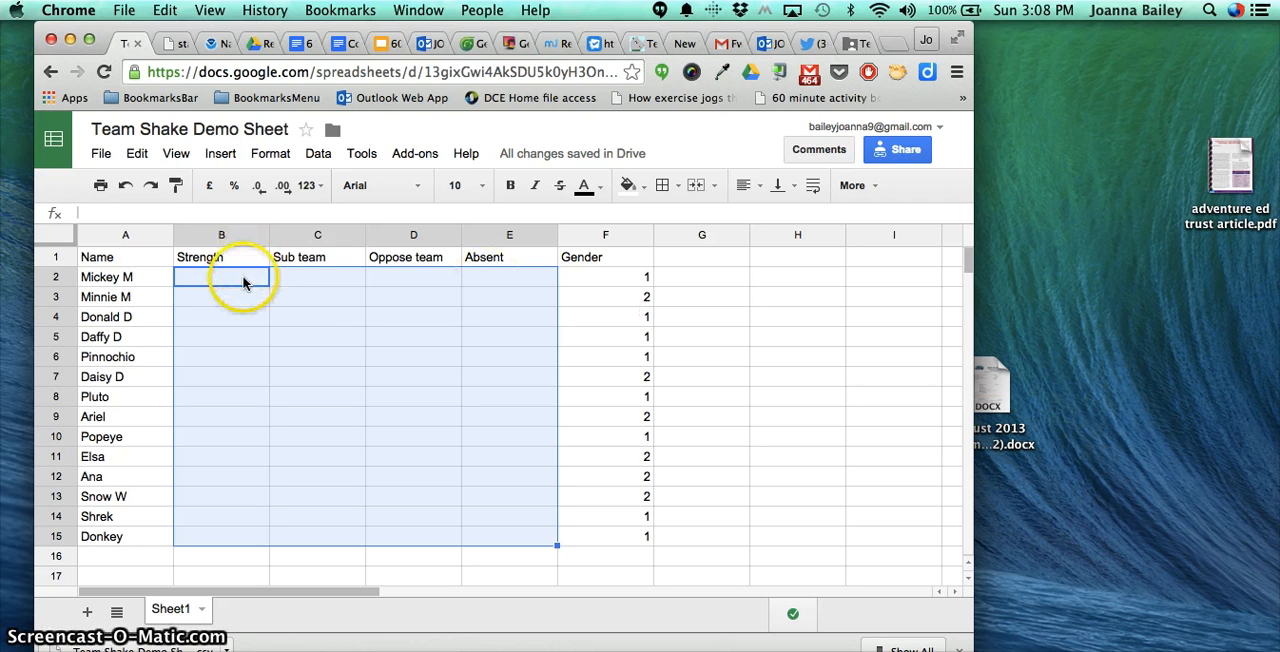
mouse_move(320, 295)
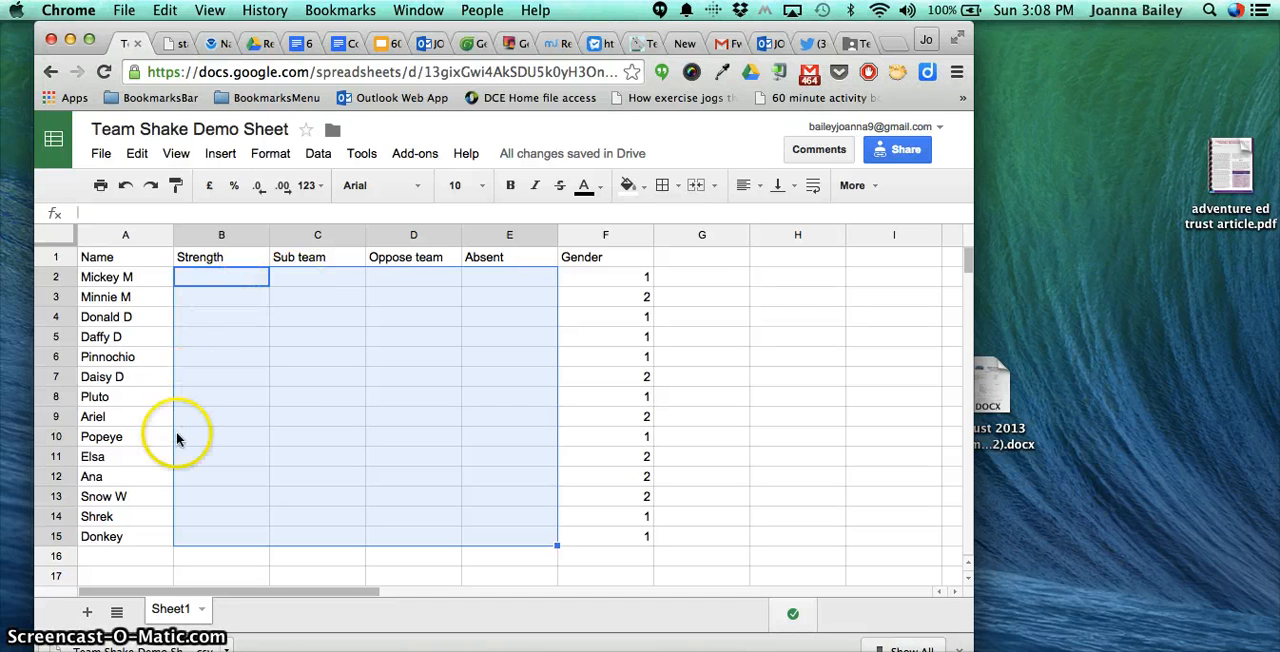
Step: Enter strength 2 for Popeye (B10) and -1 for Donkey (B15)
click(221, 436)
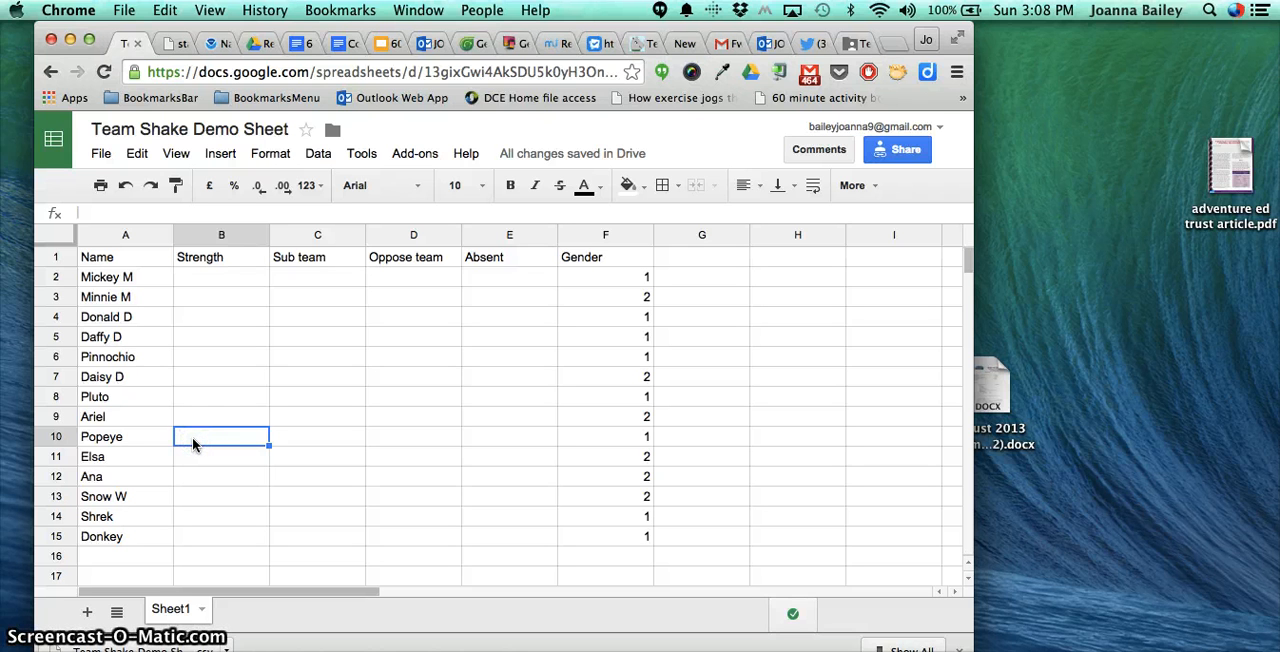
text(2)
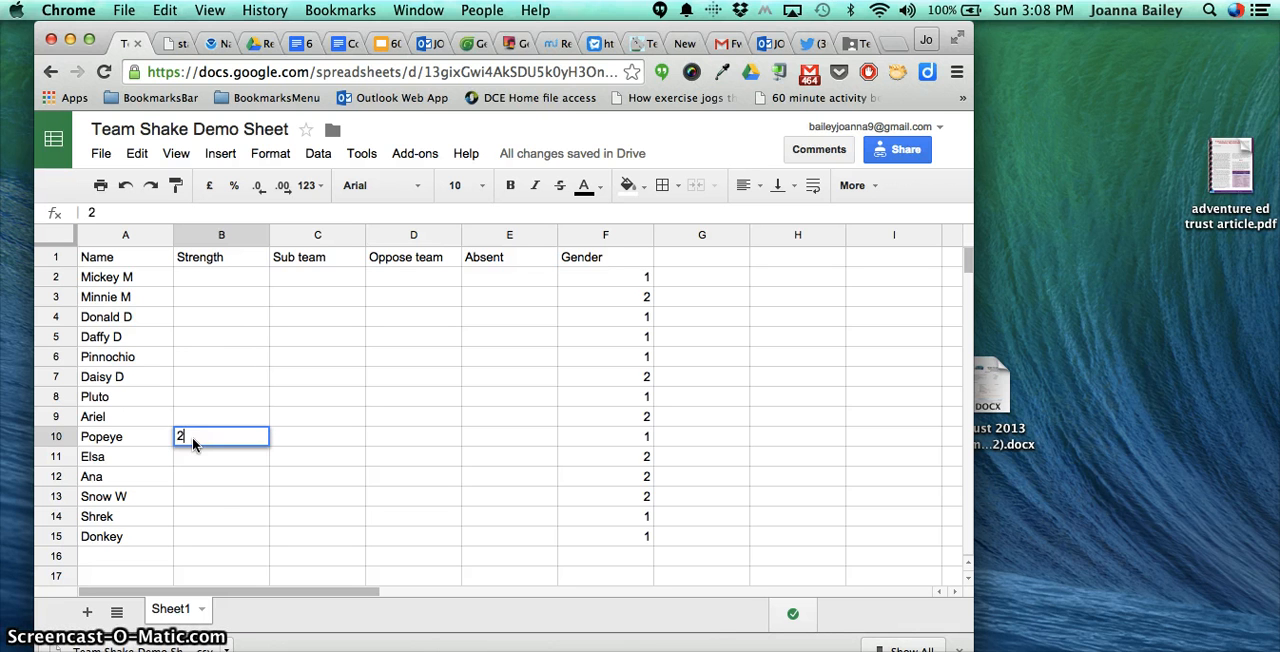
click(221, 536)
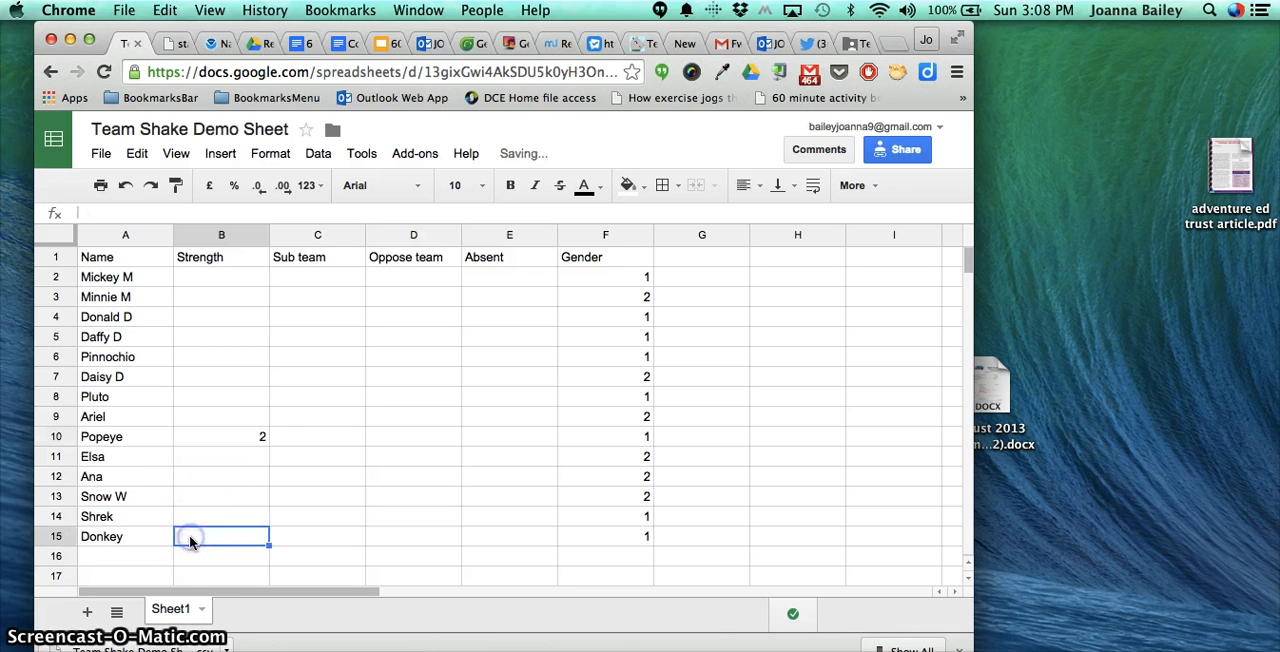
text(1)
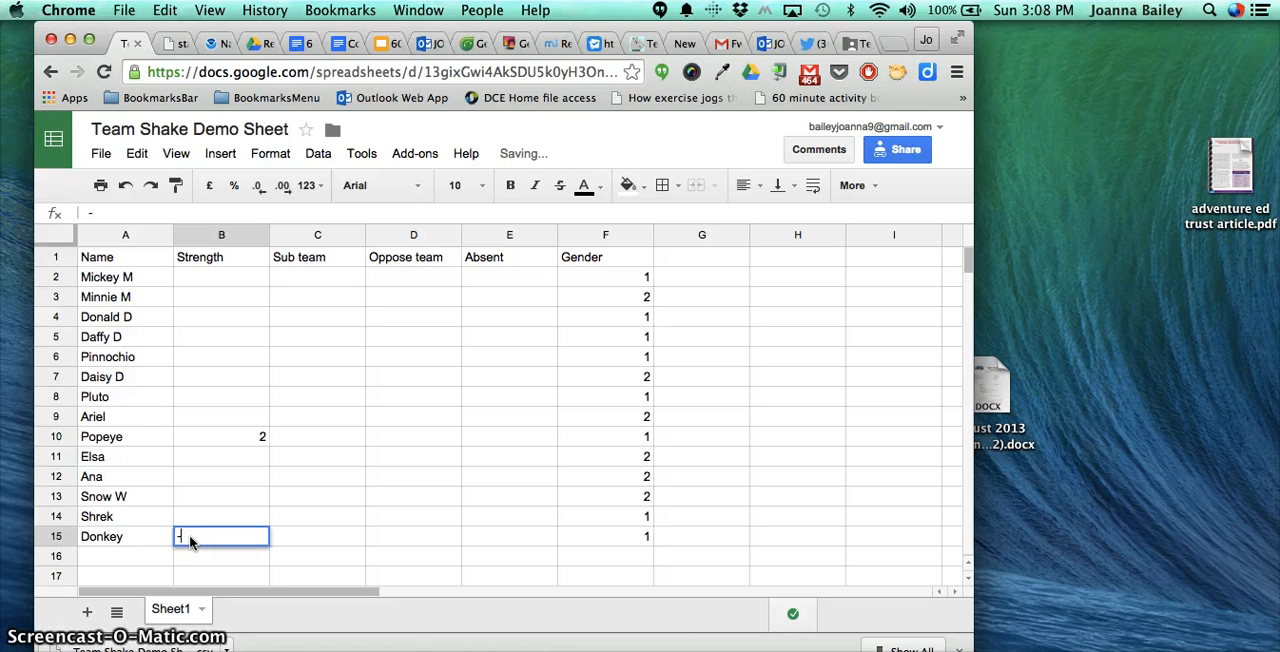
text(-1)
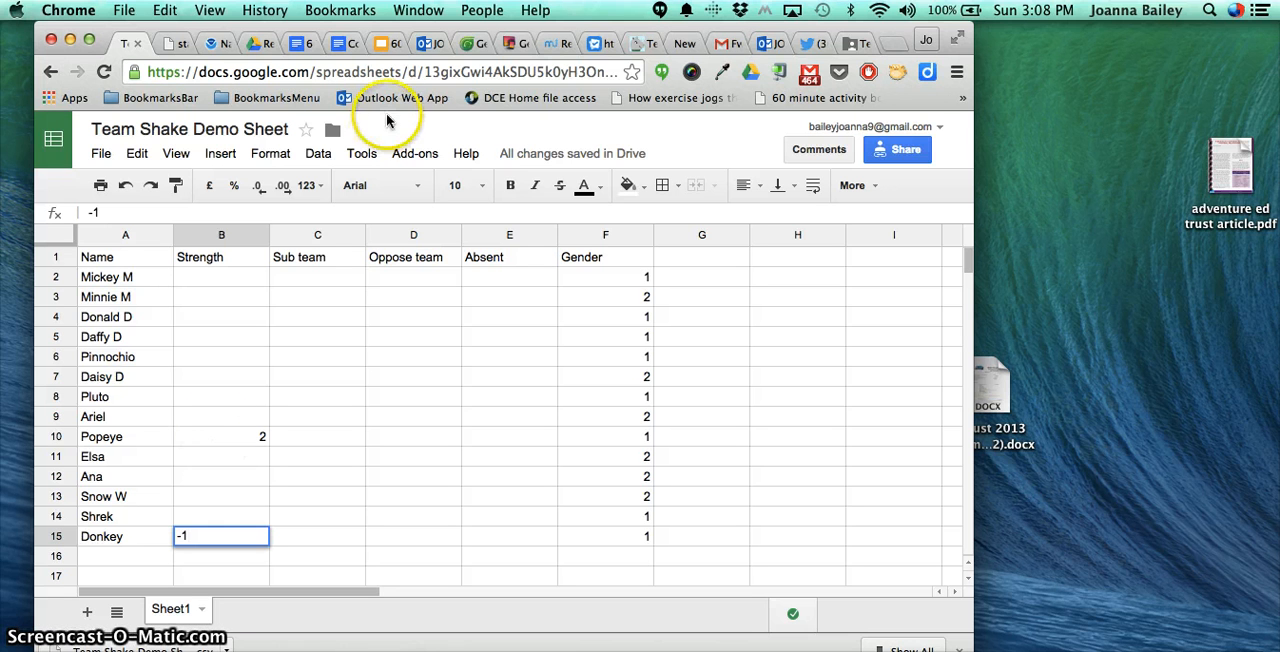
mouse_move(308, 285)
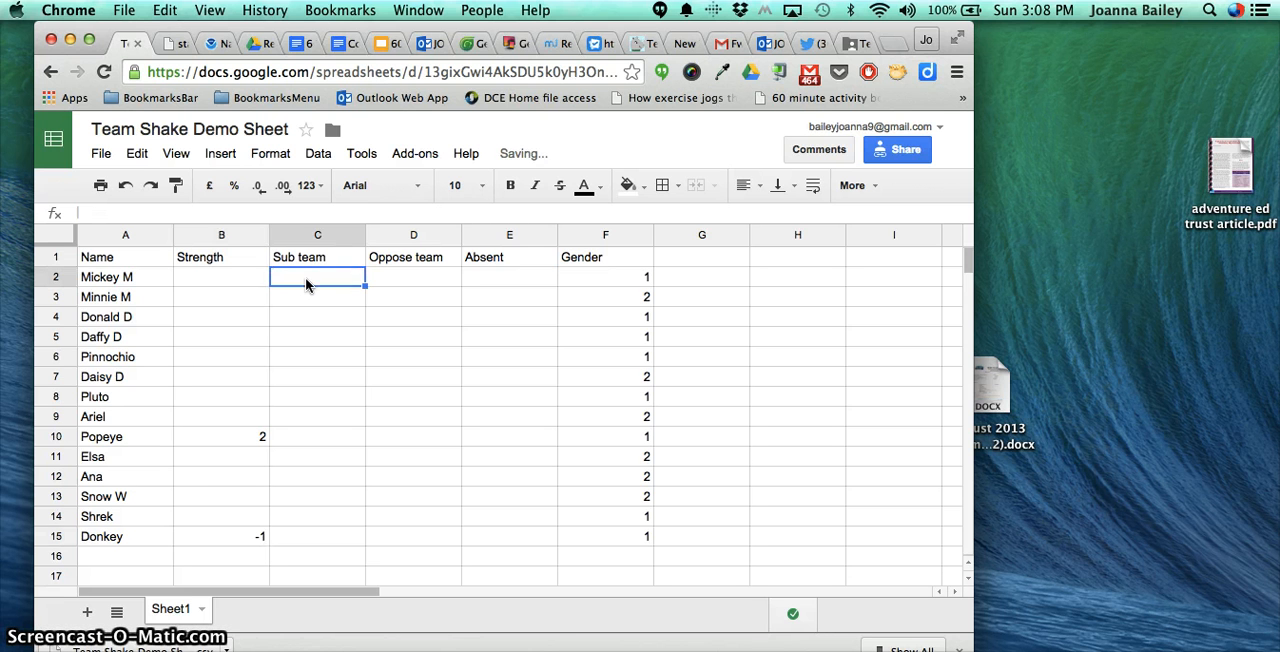
Step: Enter sub team 1 for Mickey and Minnie, and 2 for Shrek (C14)
text(1)
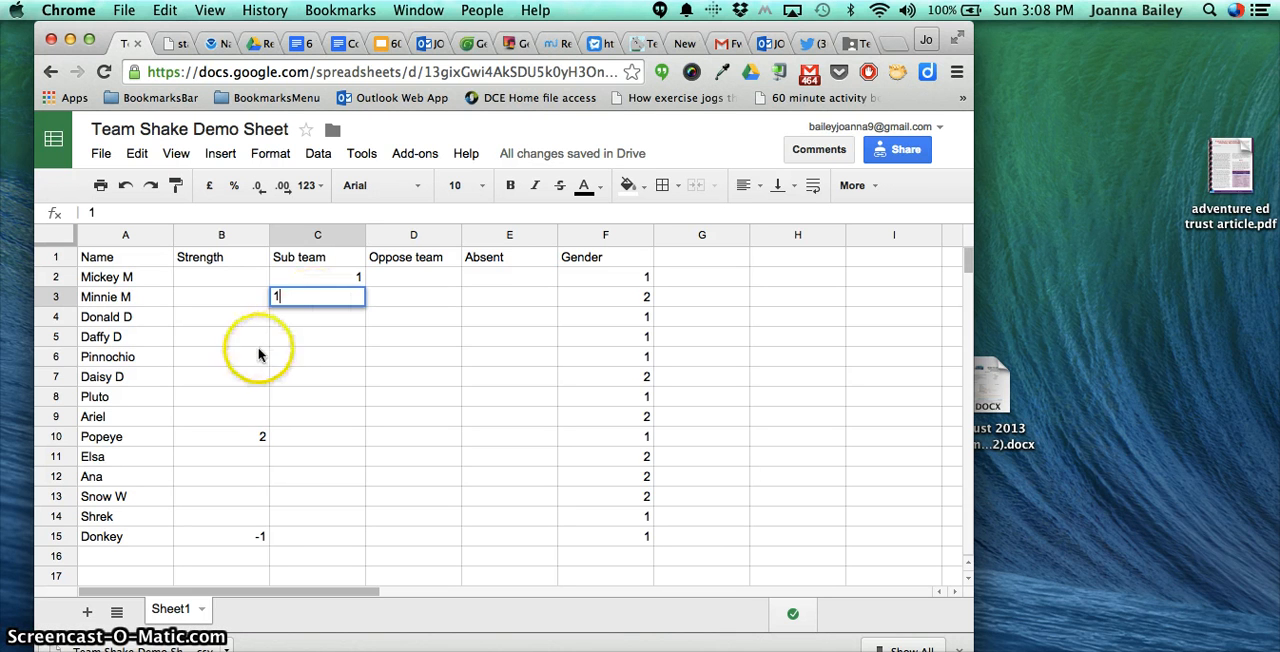
click(318, 516)
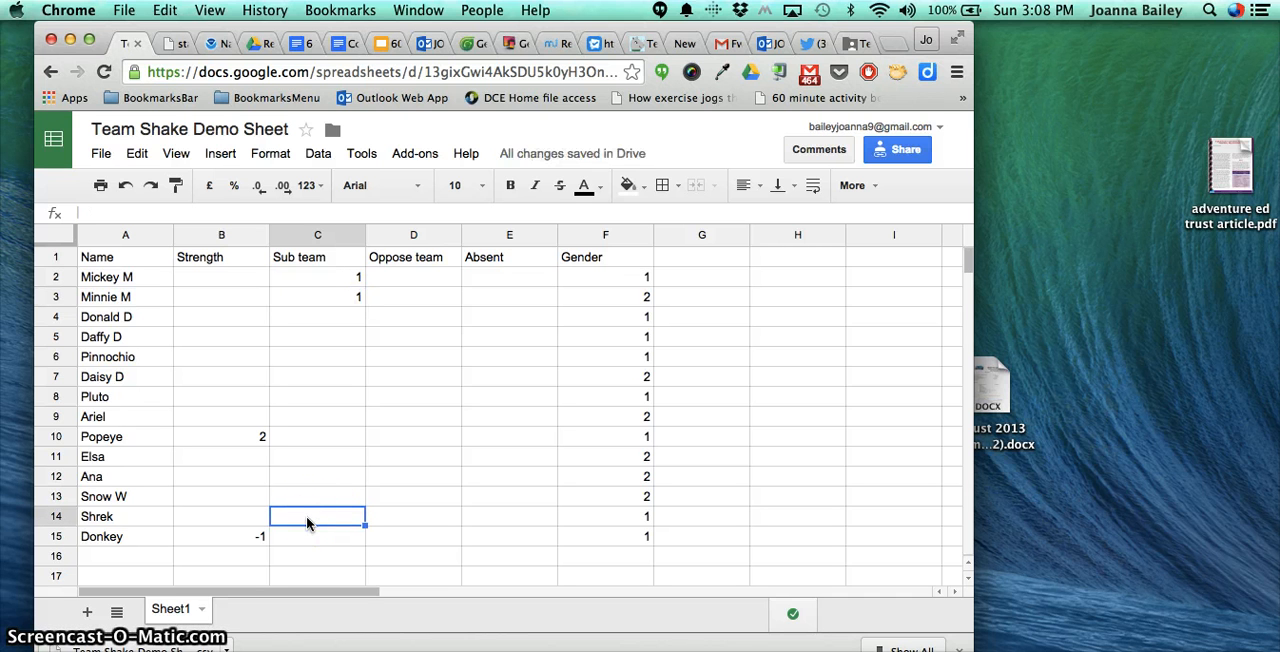
text(2)
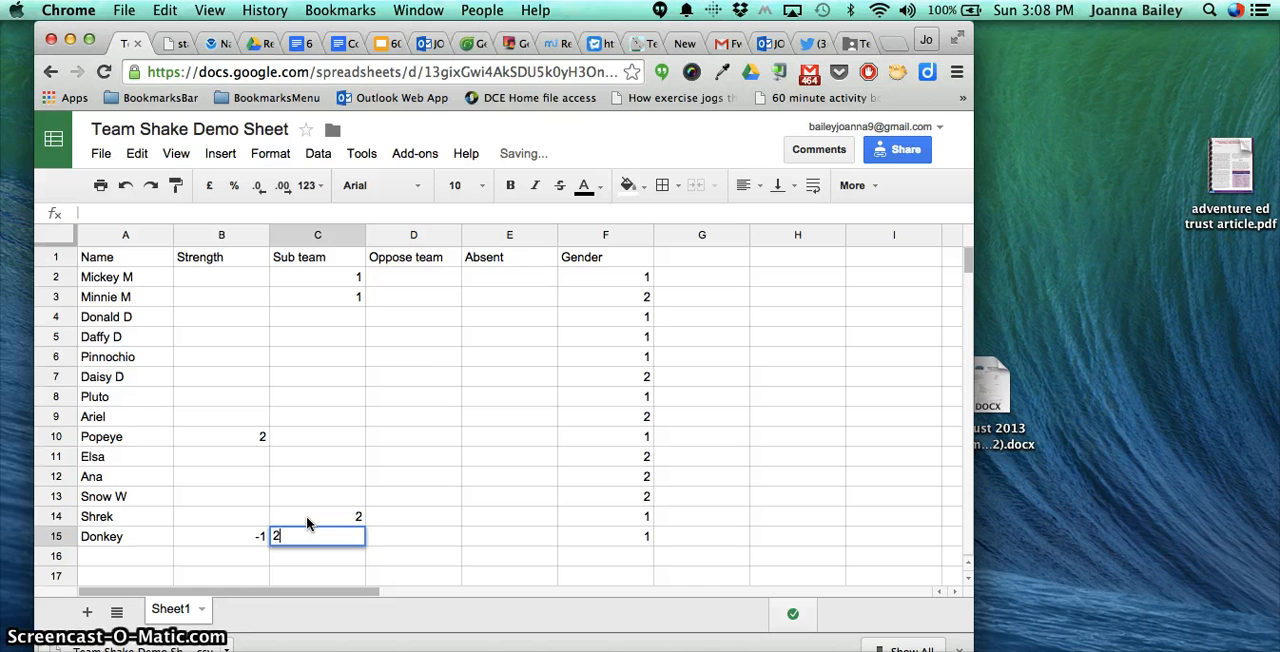
mouse_move(396, 428)
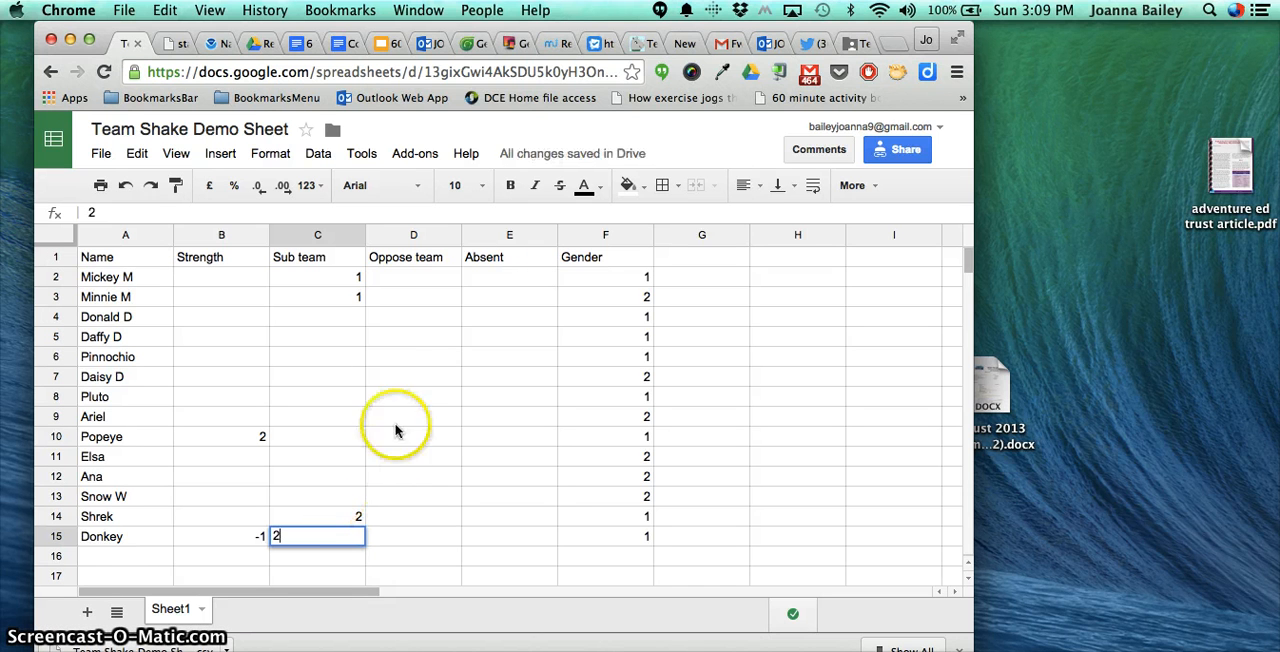
mouse_move(392, 365)
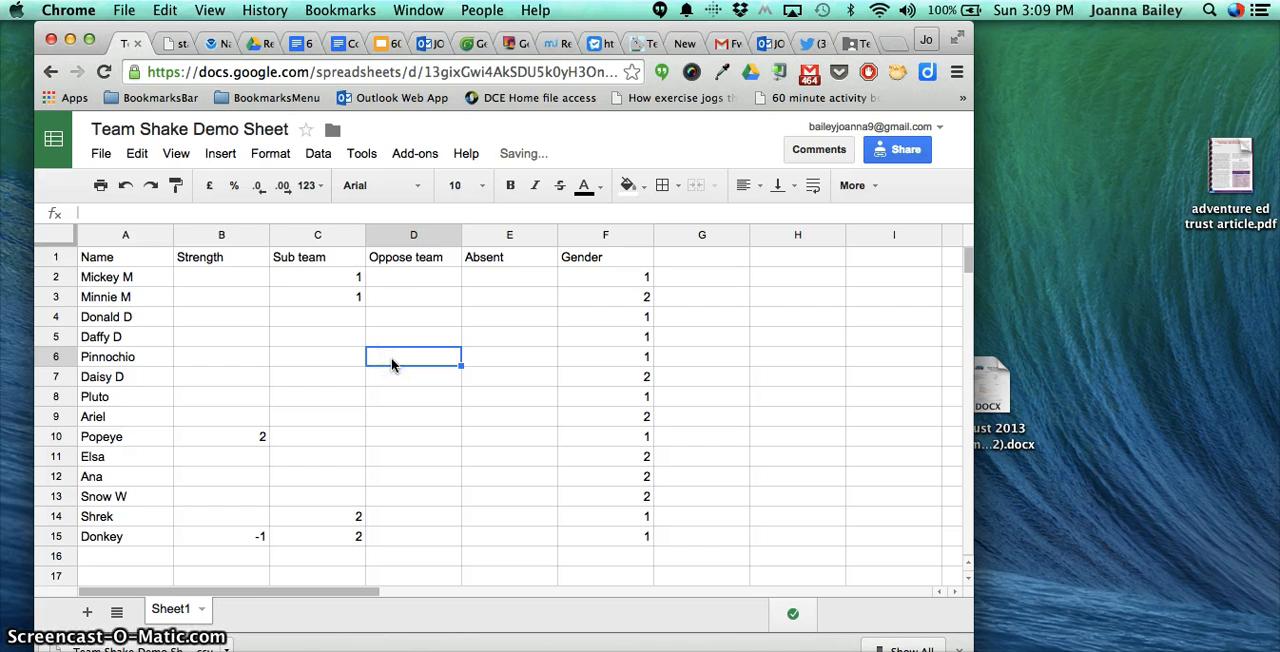
Step: Enter oppose team 2 for Pinocchio and Daisy D
text(2)
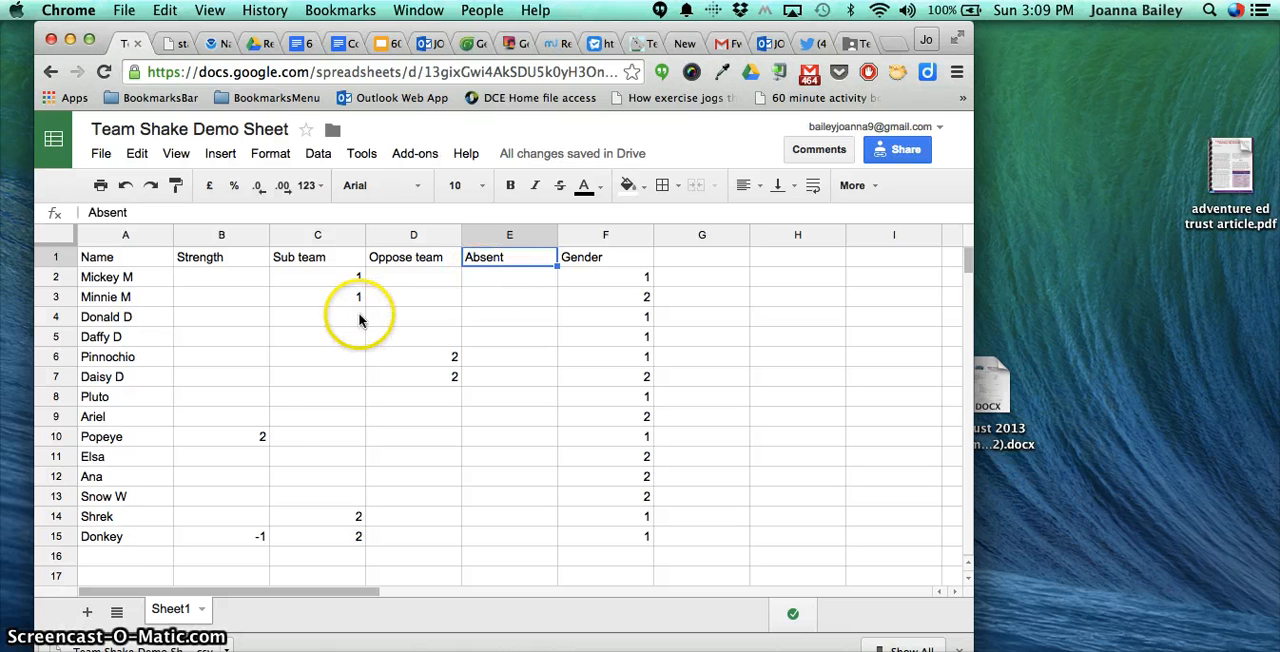
click(101, 153)
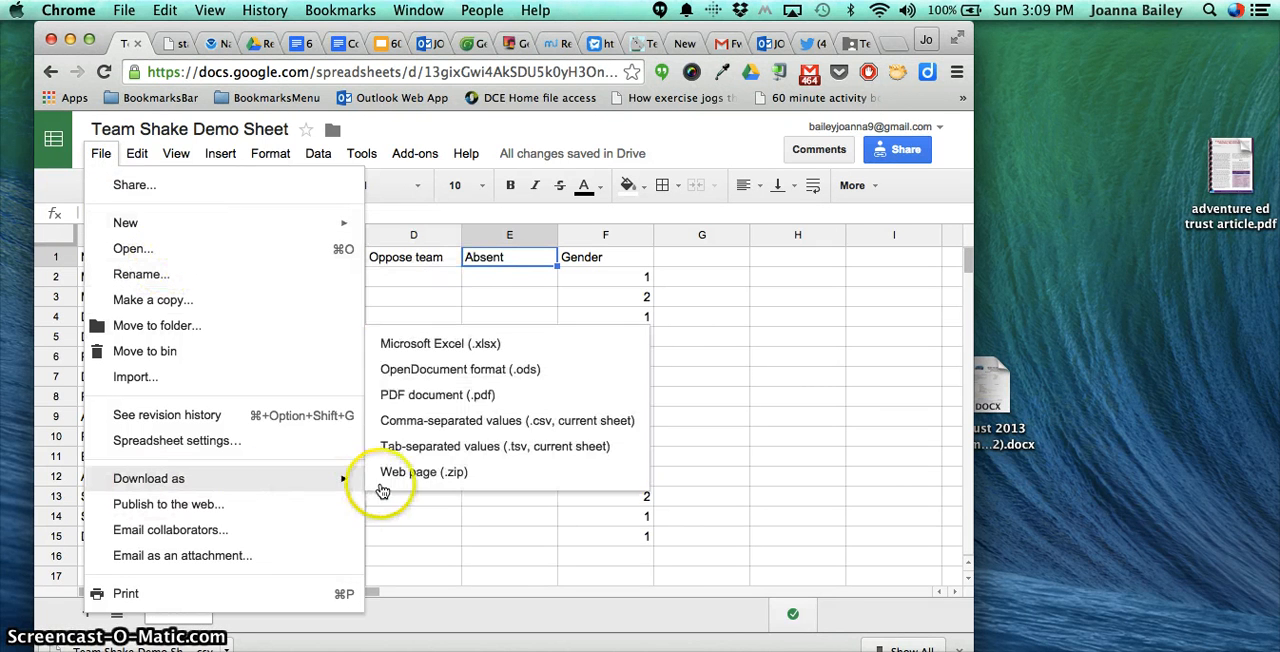
mouse_move(437, 420)
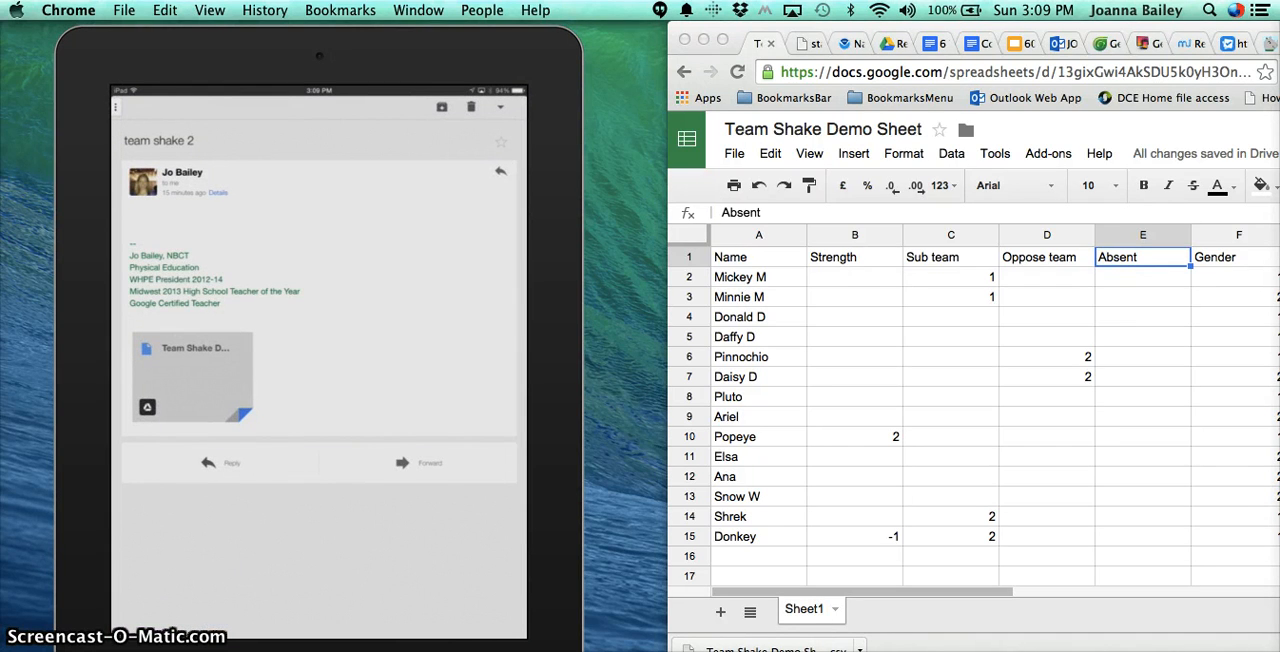
mouse_move(162, 404)
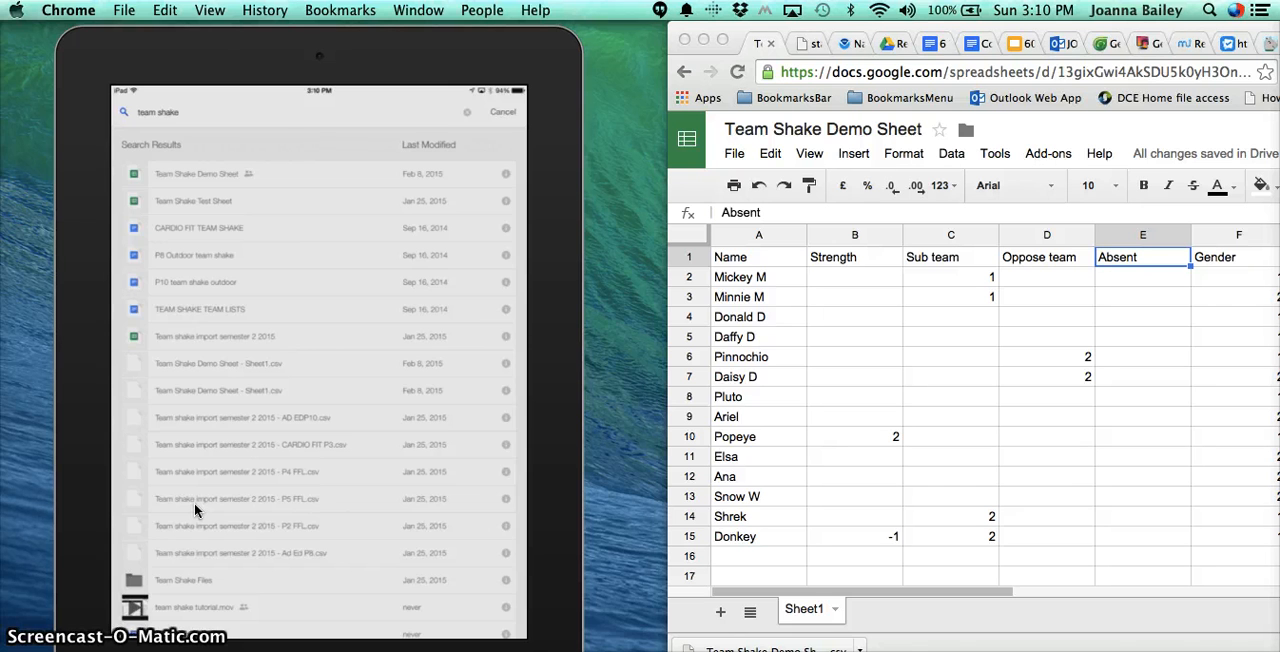
Step: Open 'Team Shake Demo Sheet - Sheet1.csv' from Drive in the Team Shake app
click(217, 363)
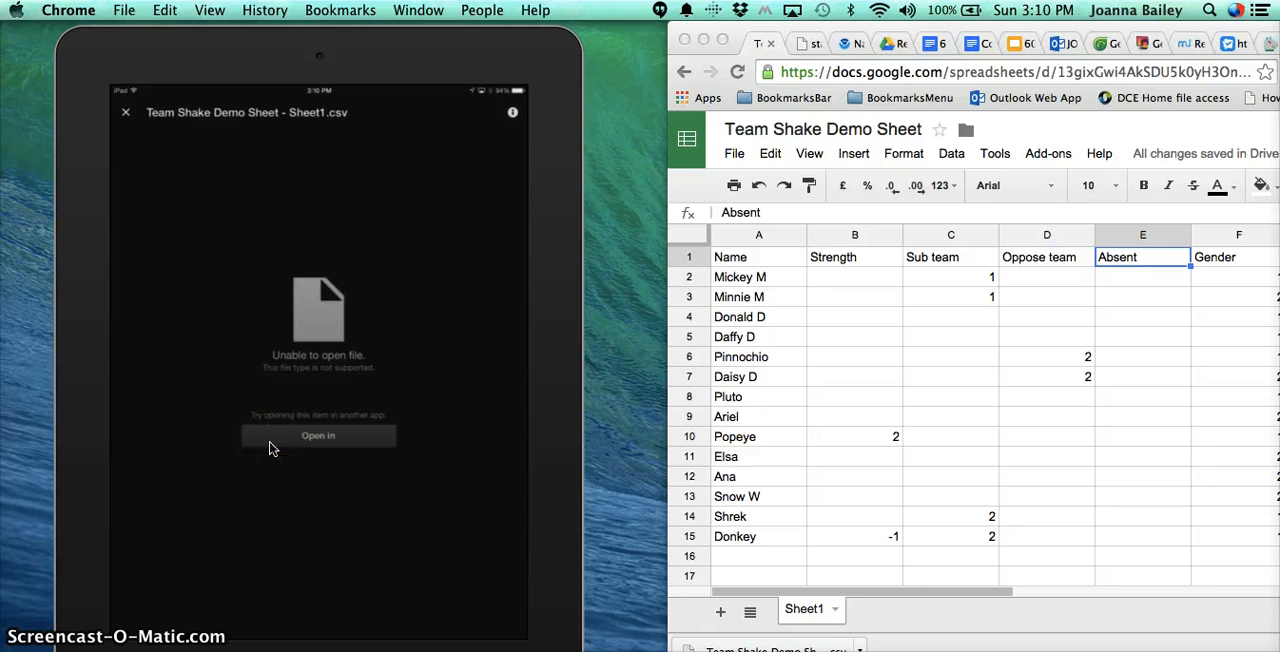
click(318, 435)
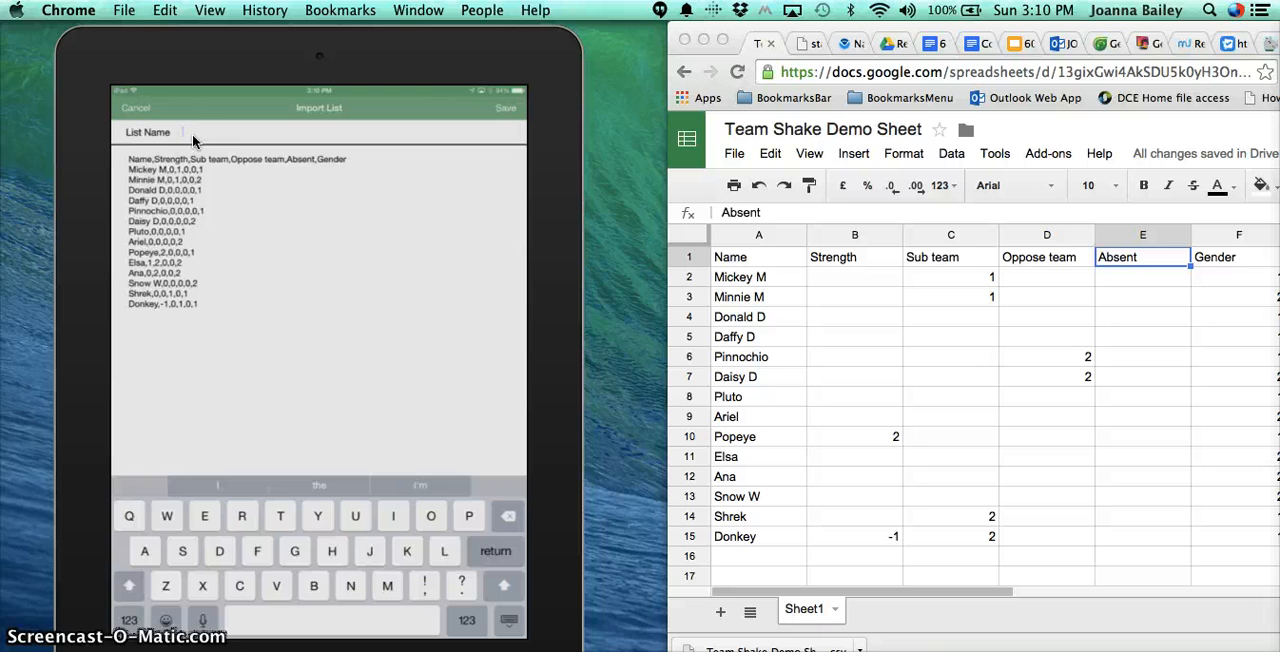
Step: Name the imported list 'Demo Disney' and save it
text(Demo)
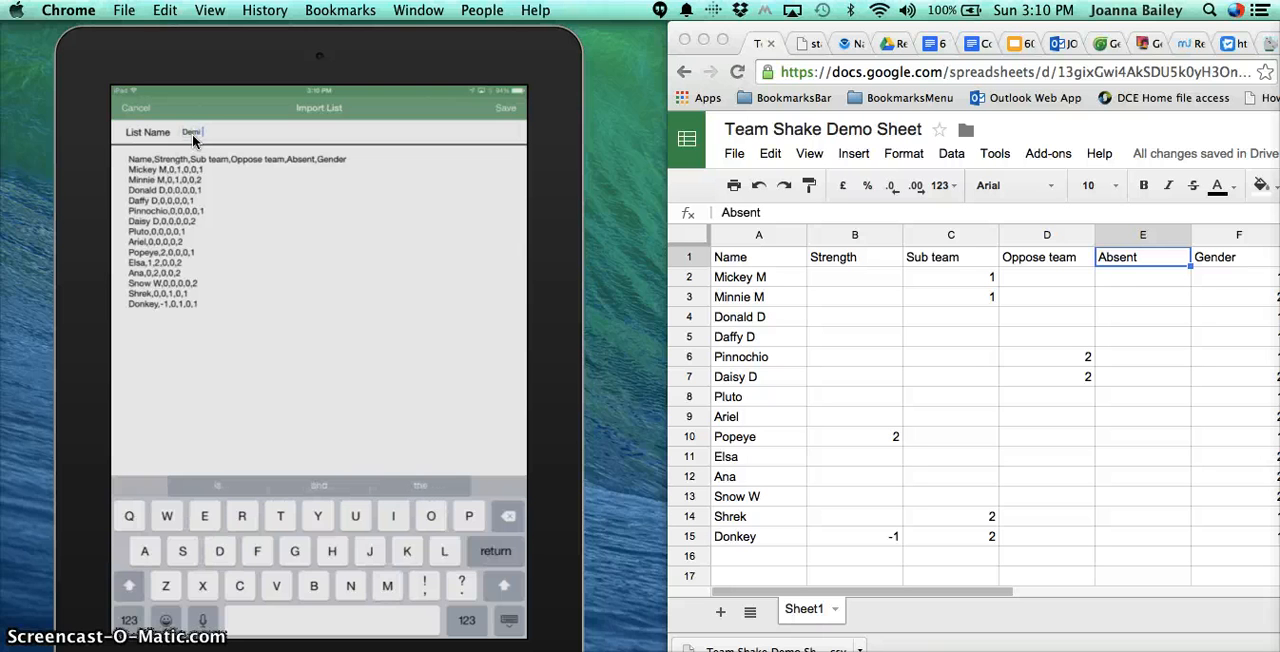
text(Disn)
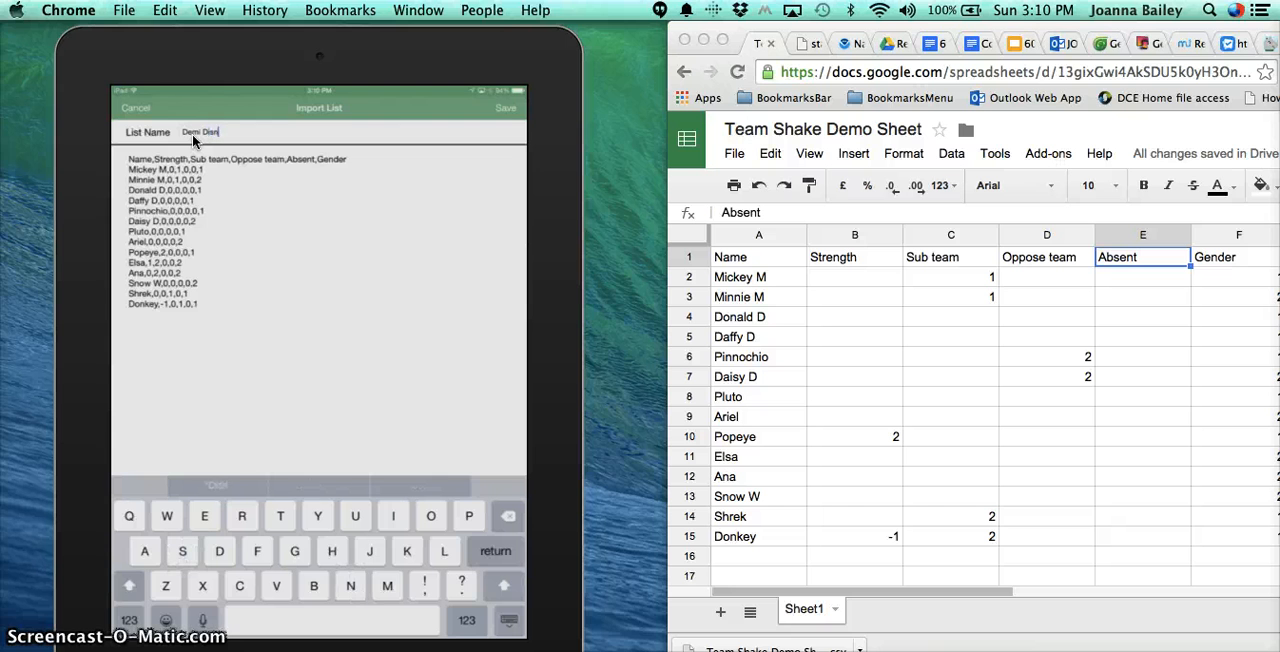
text(ey)
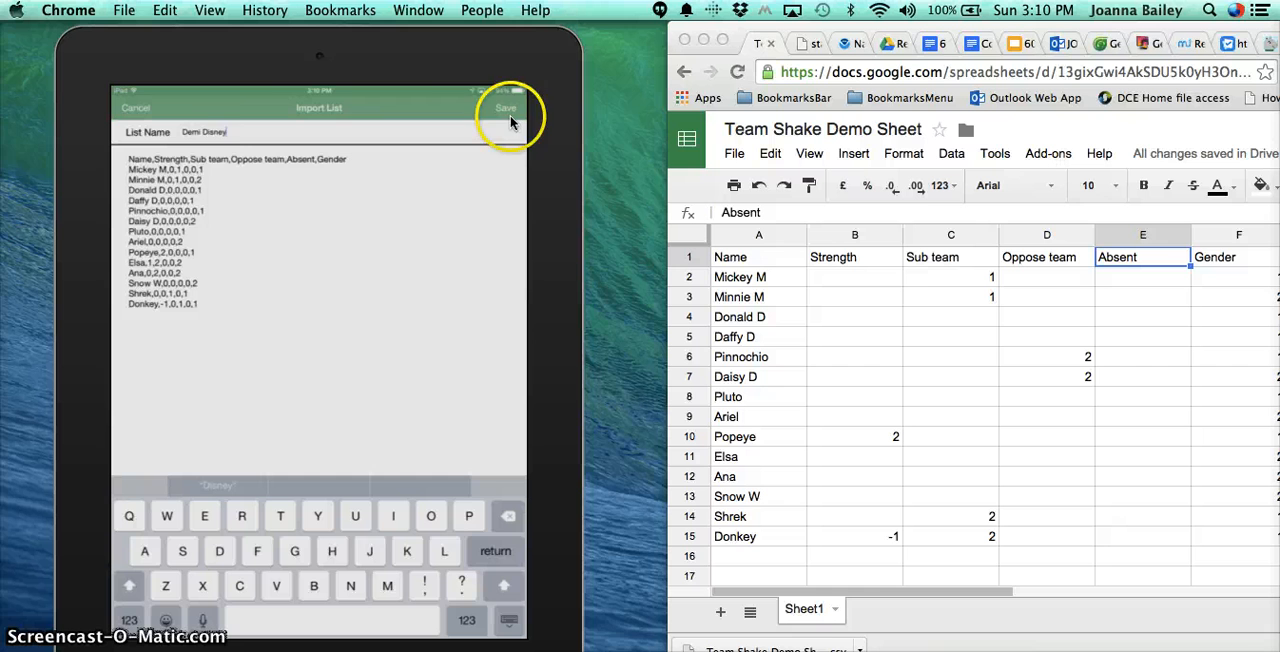
click(505, 107)
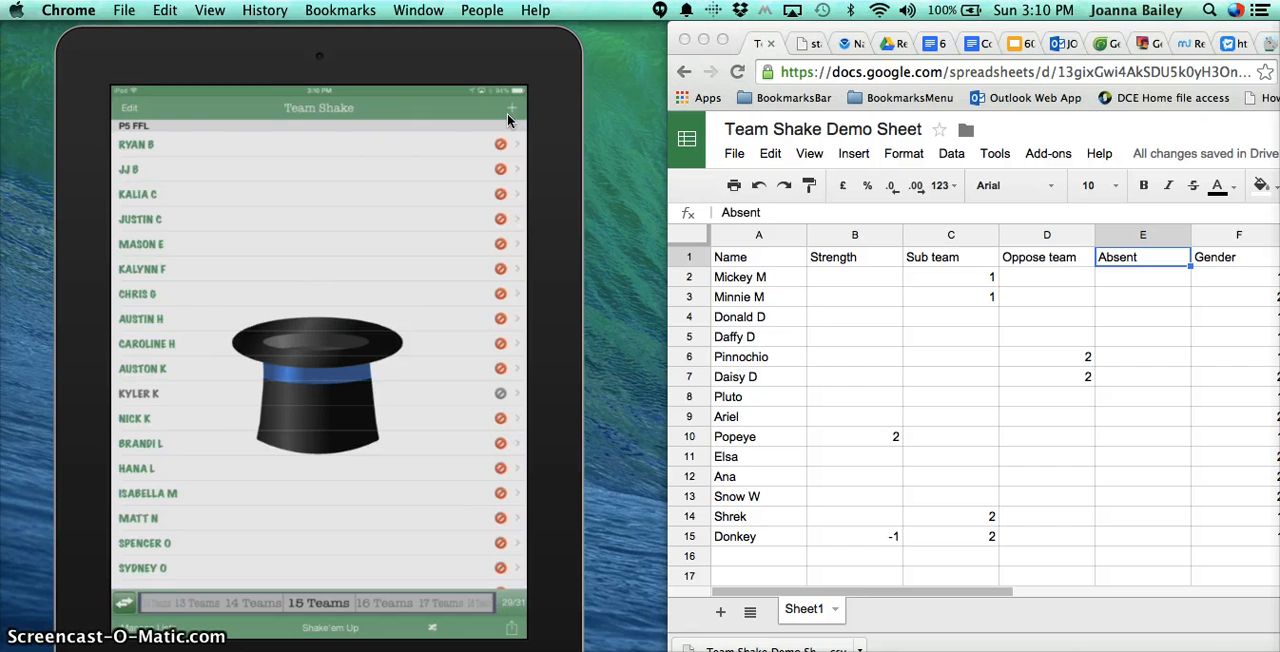
Step: Choose Load / Edit List and confirm discarding the current P5 FFL roster
click(512, 107)
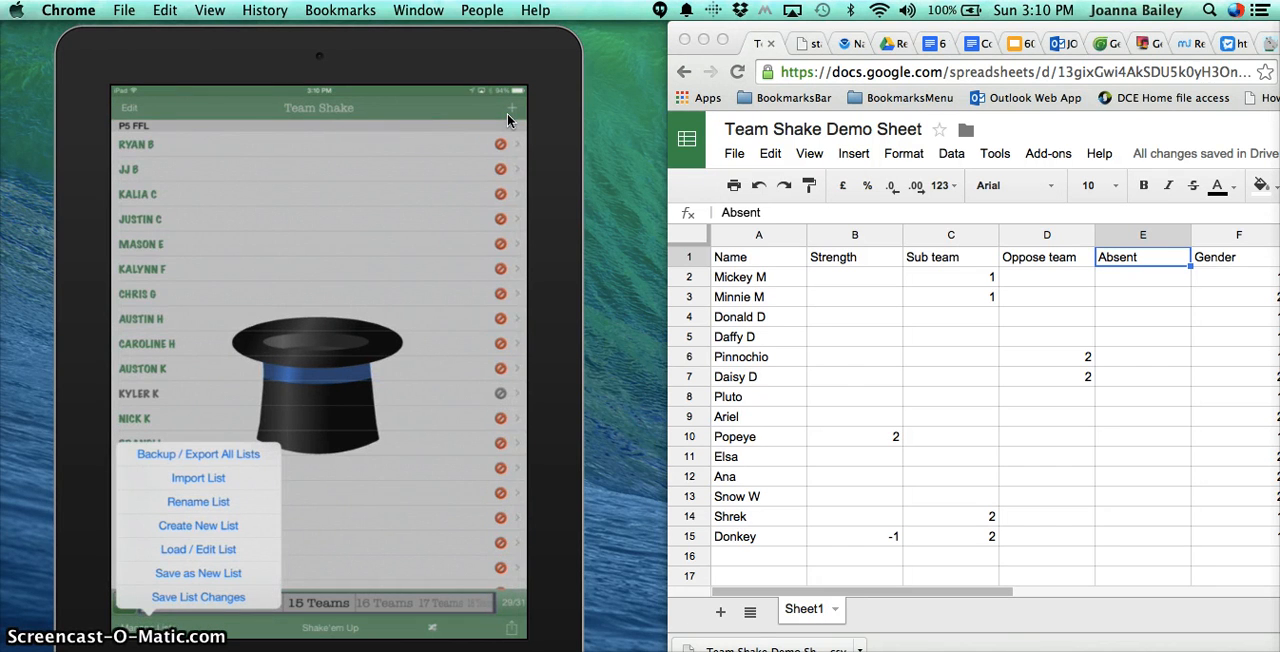
click(198, 549)
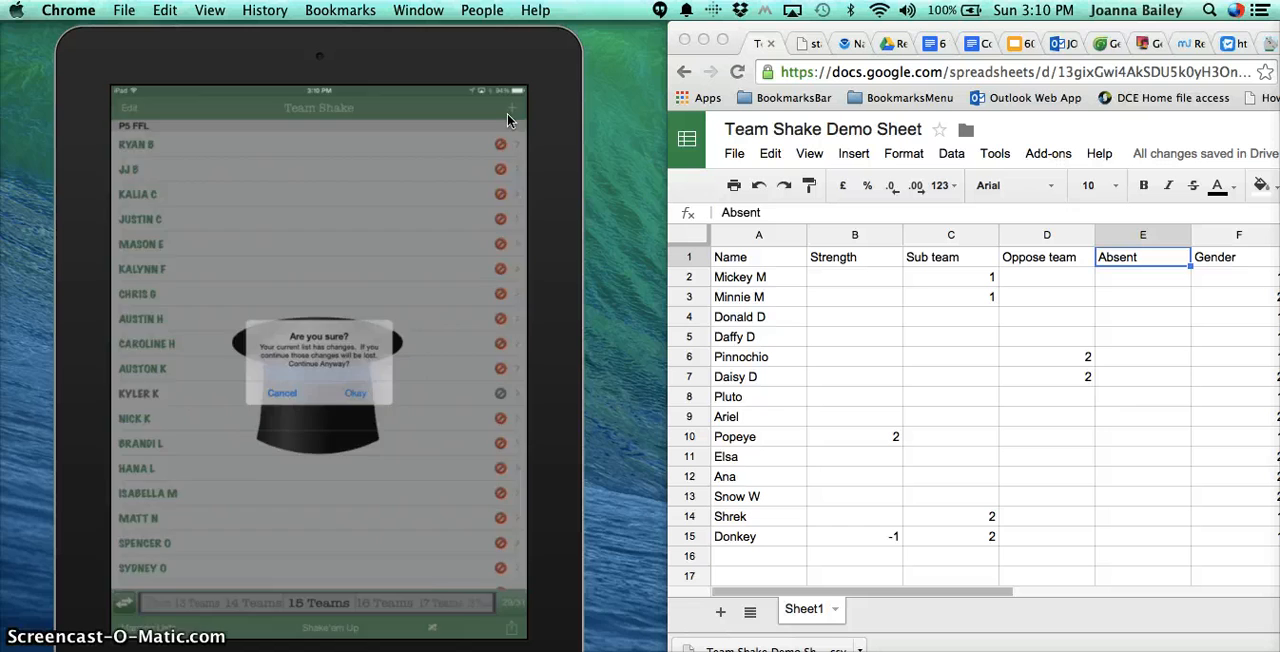
click(355, 392)
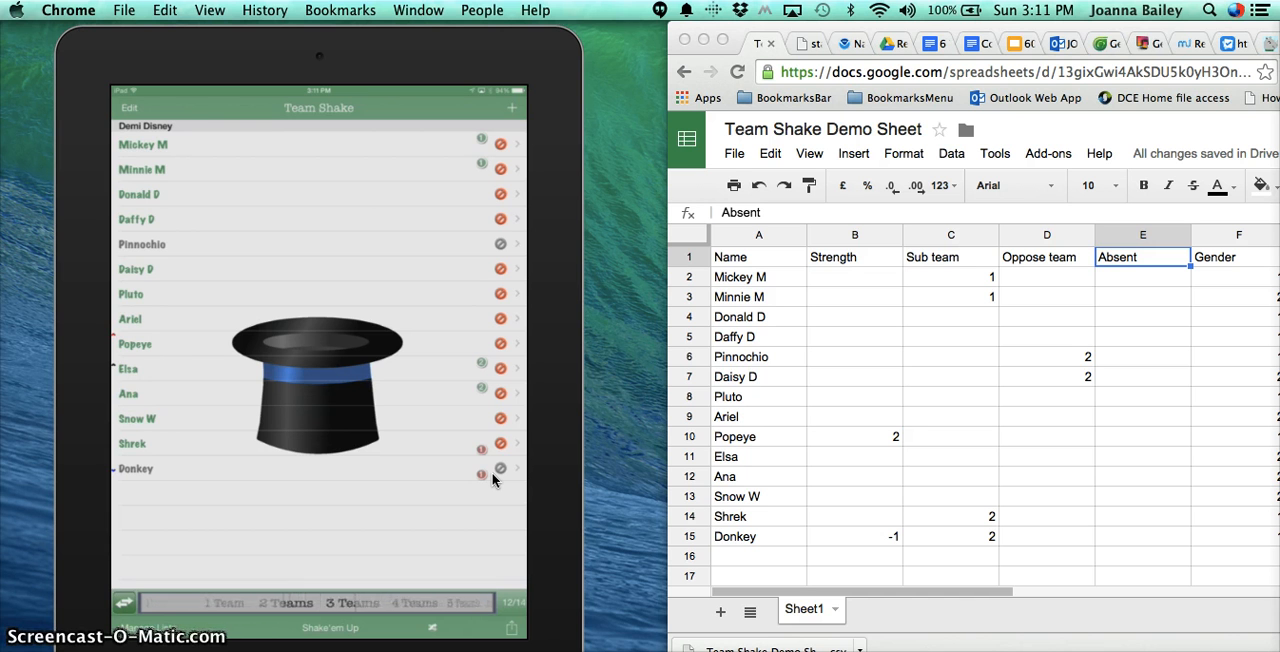
Step: Choose 2 Teams and shake the Disney roster into two six-player teams
click(288, 602)
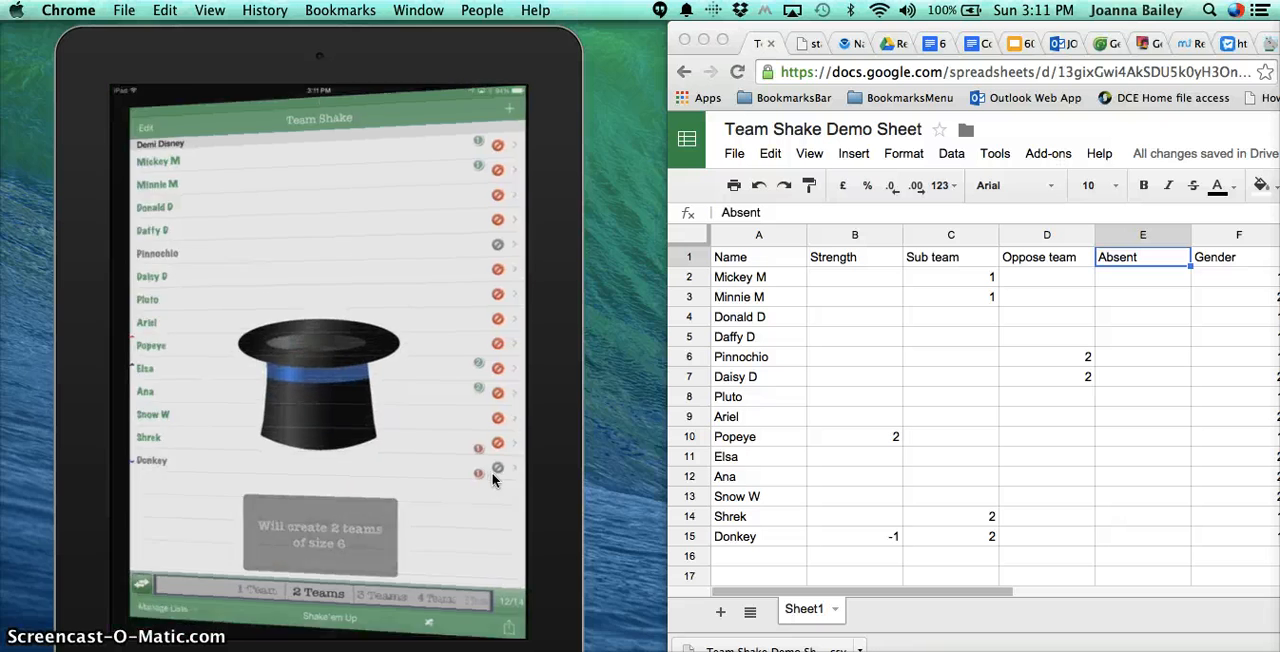
click(328, 617)
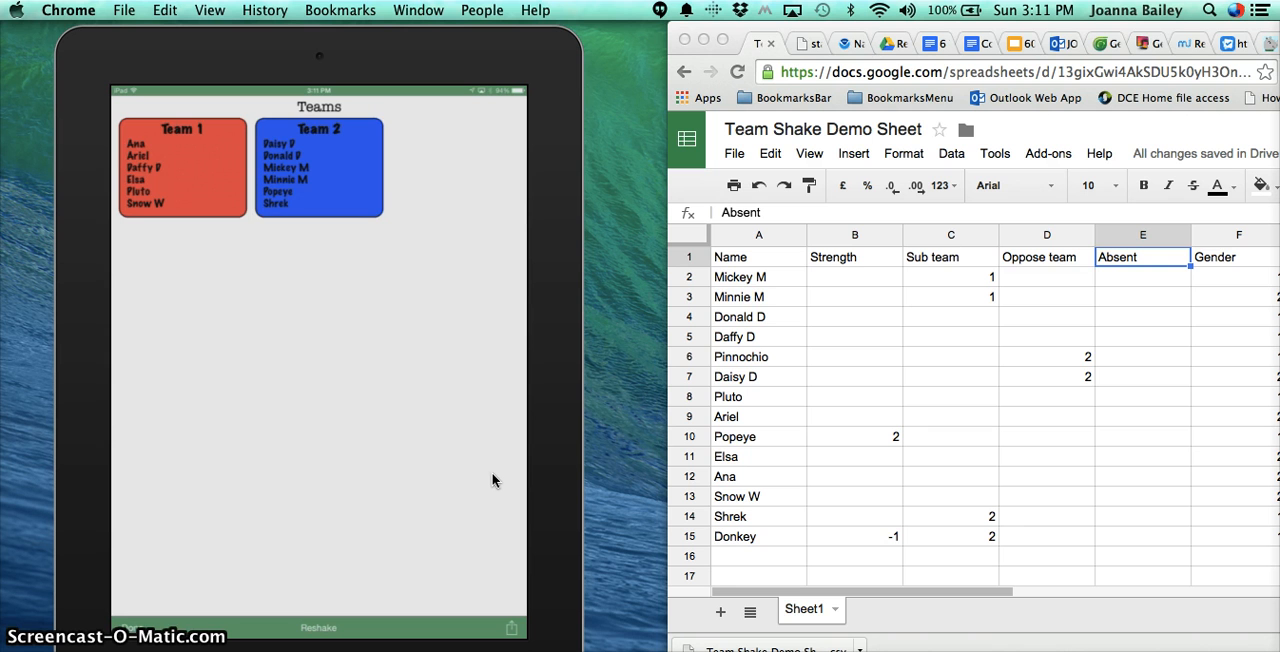
click(318, 627)
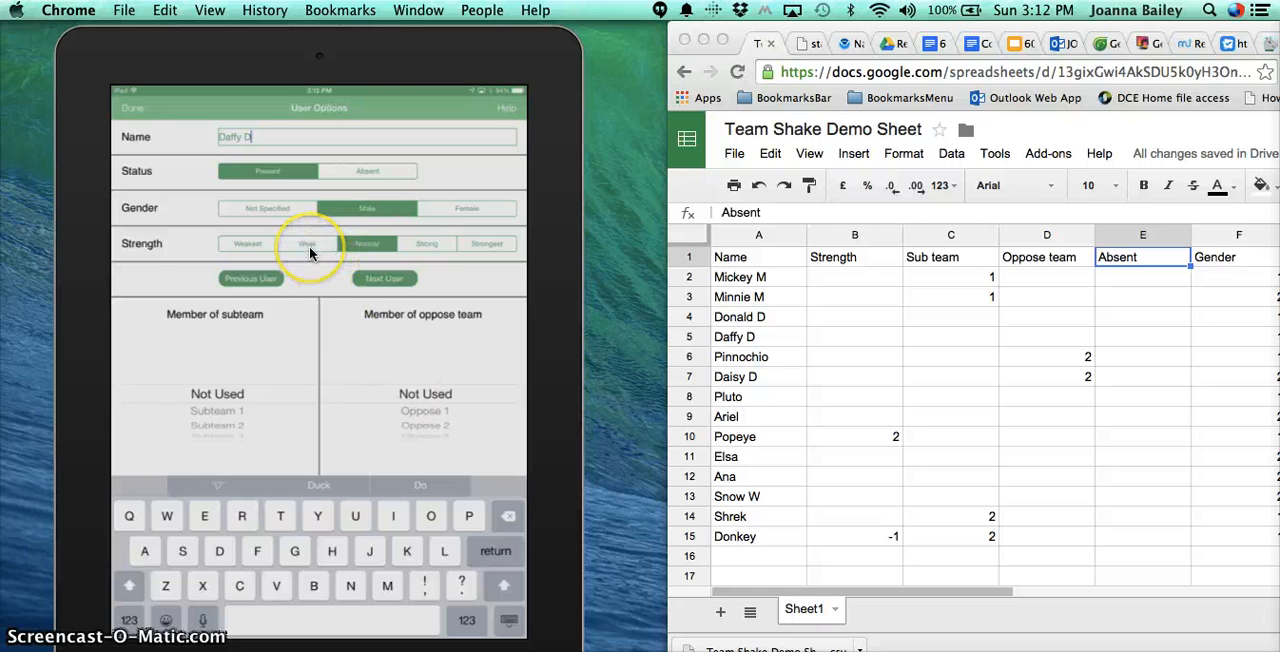
Step: Set Daffy D's strength to Weak, then go back toward the Drive file viewer
click(307, 243)
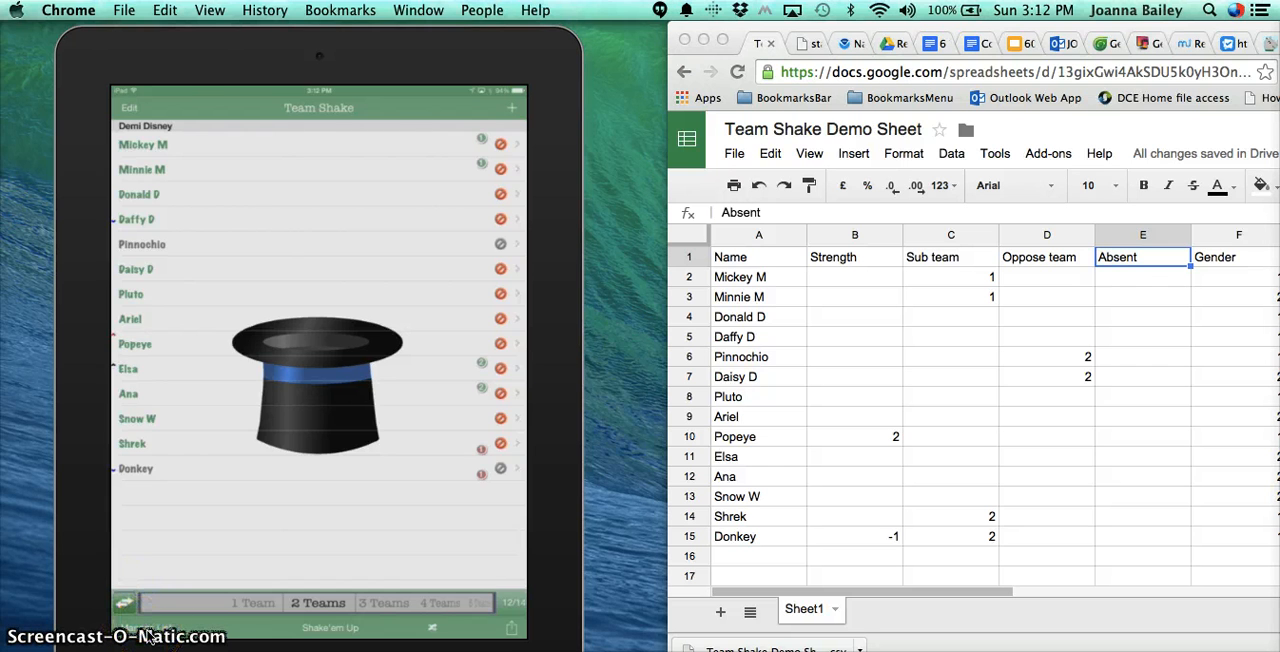
click(124, 601)
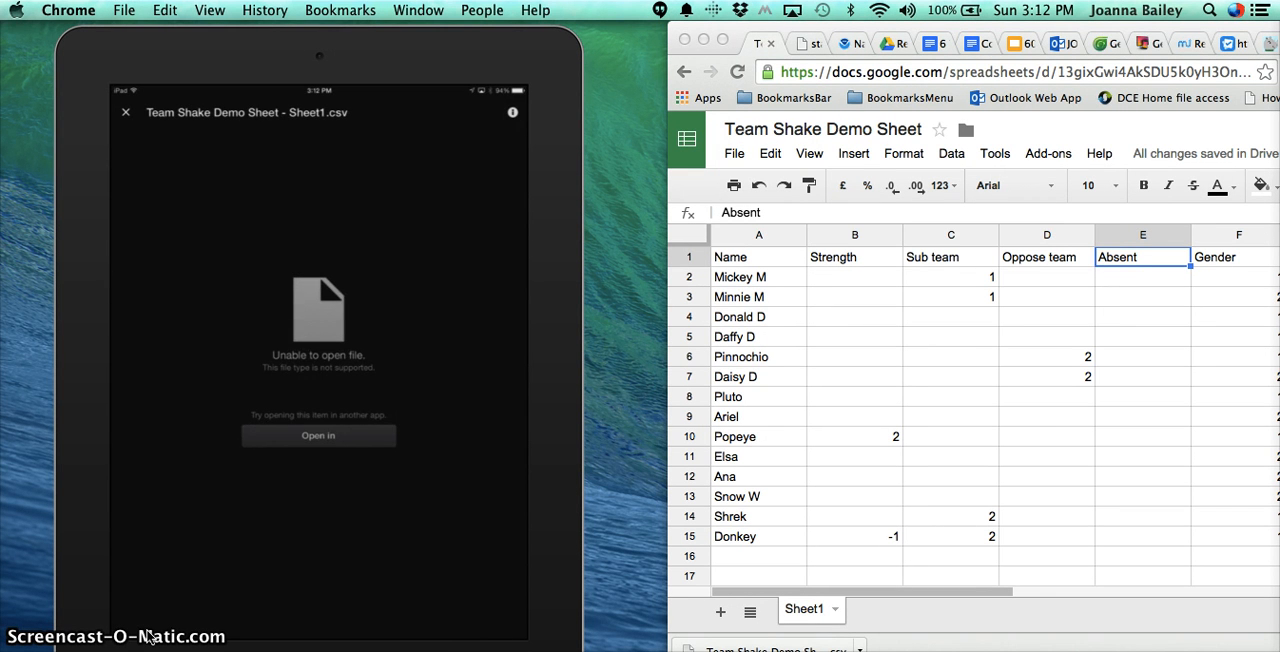
Step: Leave Team Shake and return to the iPad home screen
click(125, 111)
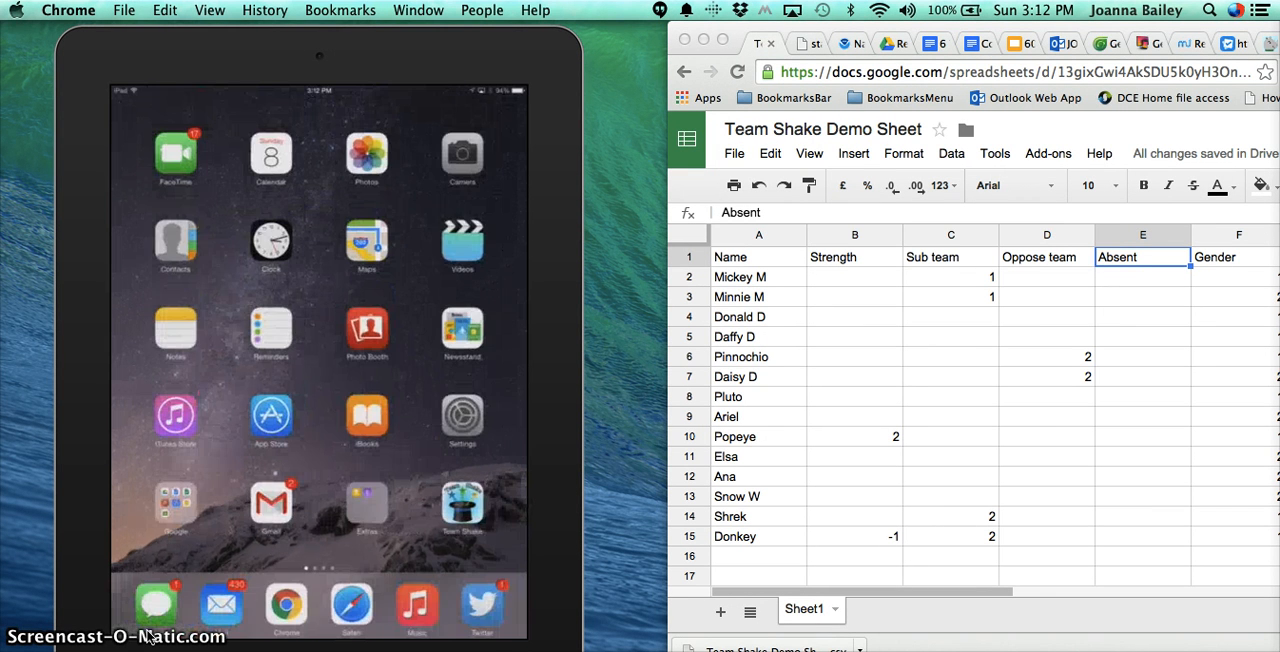